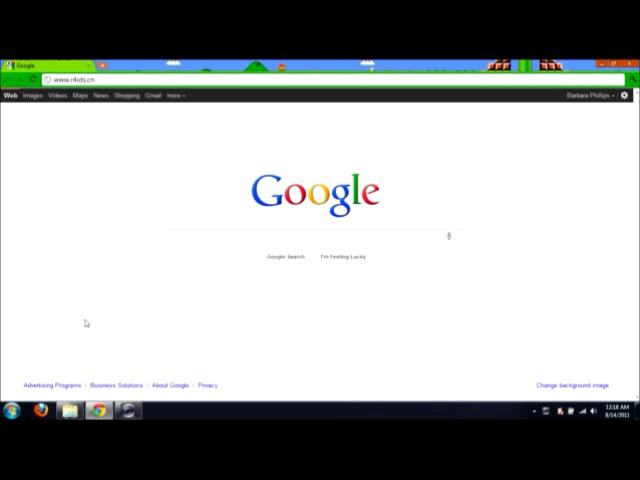
{"action": "mouse_move", "coordinate": [88, 324]}
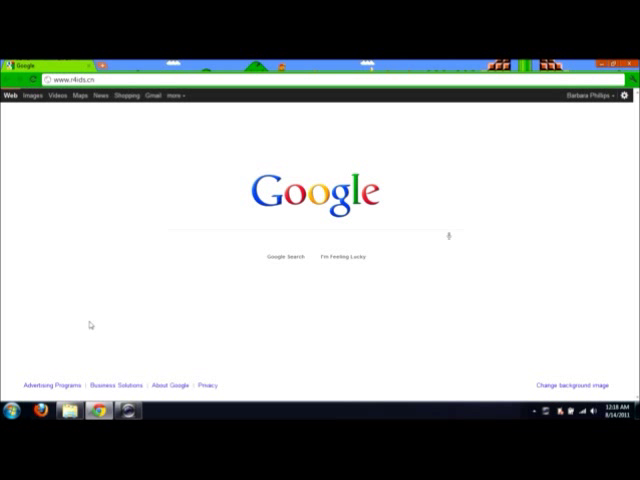
{"action": "mouse_move", "coordinate": [96, 326]}
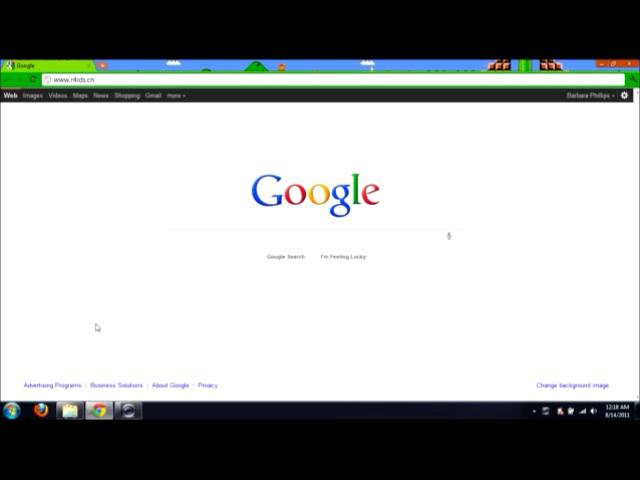
{"action": "mouse_move", "coordinate": [200, 324]}
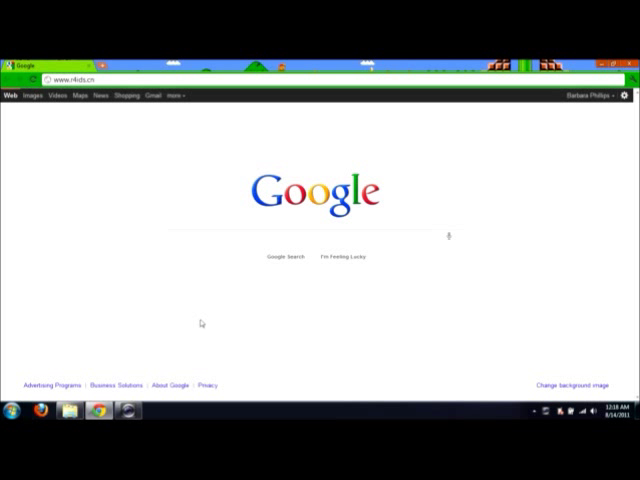
{"action": "mouse_move", "coordinate": [260, 300]}
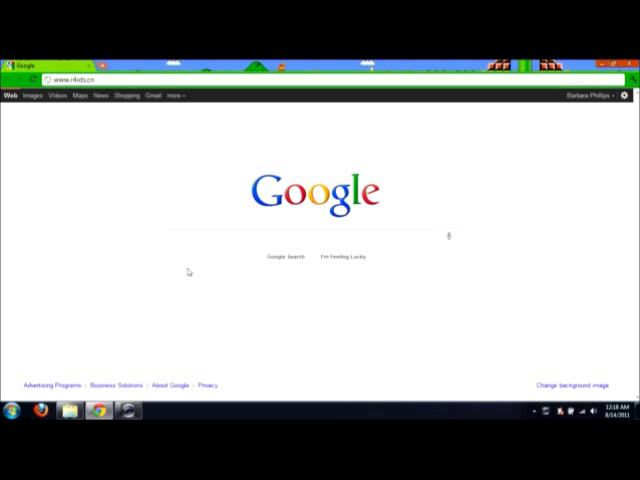
- Go to the r4ids.cn download page and scroll past the Upgrade Firmware Area to the R4i GOLD kernel
{"action": "left_click", "coordinate": [80, 80]}
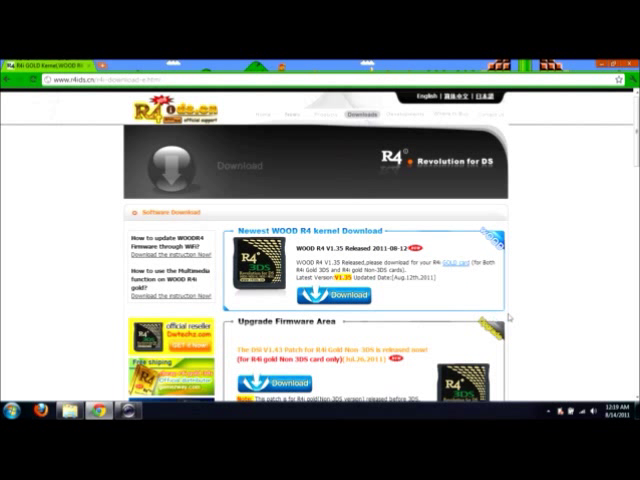
{"action": "scroll", "scroll_direction": "down", "scroll_amount": 3}
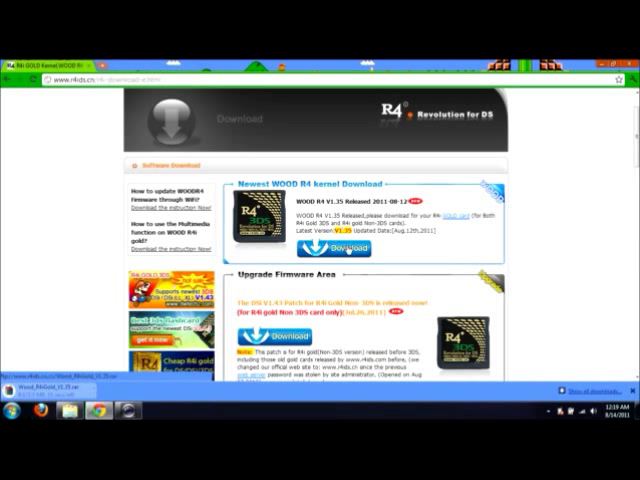
{"action": "scroll", "scroll_direction": "down", "scroll_amount": 3}
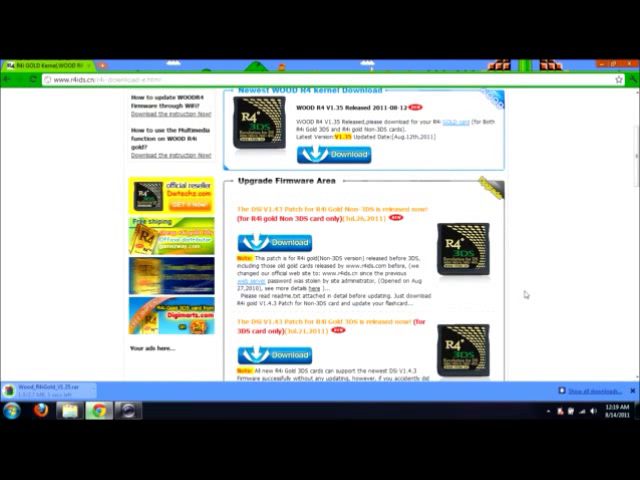
{"action": "scroll", "scroll_direction": "down", "scroll_amount": 3}
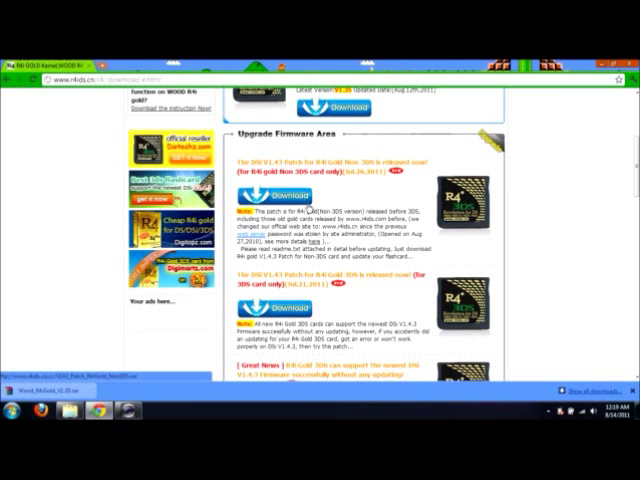
{"action": "scroll", "scroll_direction": "down", "scroll_amount": 3}
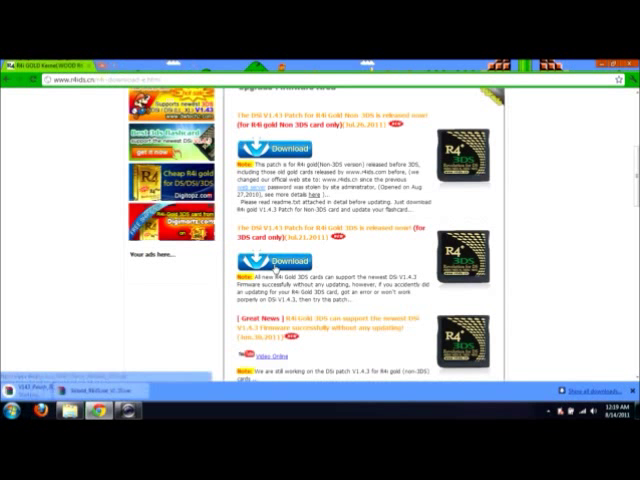
{"action": "scroll", "scroll_direction": "down", "scroll_amount": 3}
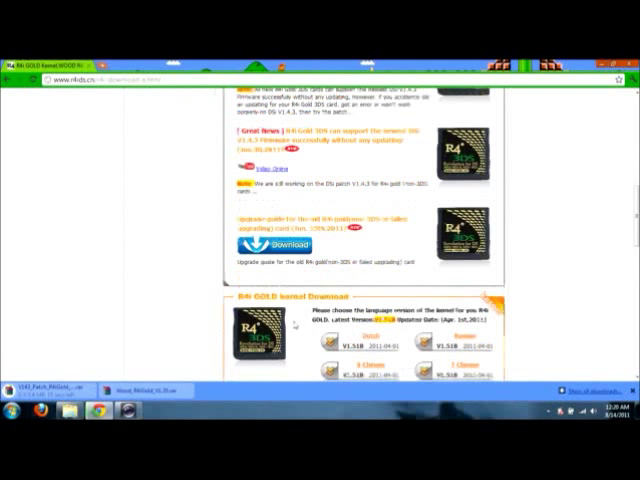
- Download the English R4i GOLD WOOD kernel archive, scrolling past the other downloads and skins
{"action": "scroll", "scroll_direction": "down", "scroll_amount": 3}
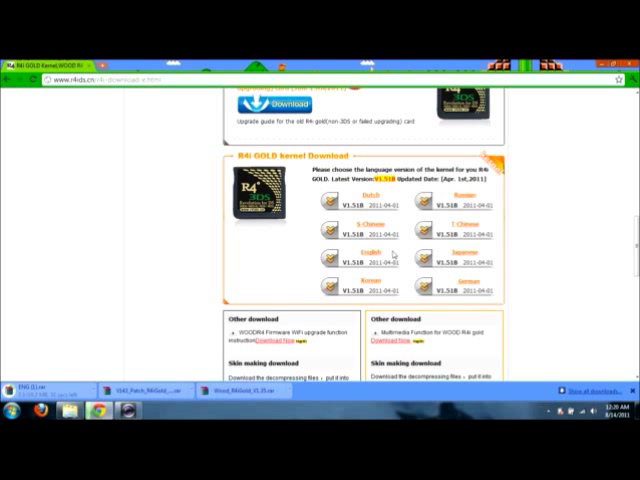
{"action": "scroll", "scroll_direction": "down", "scroll_amount": 3}
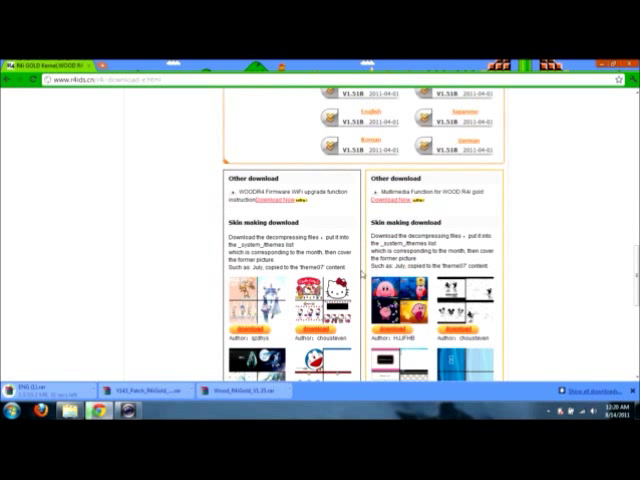
{"action": "scroll", "scroll_direction": "down", "scroll_amount": 3}
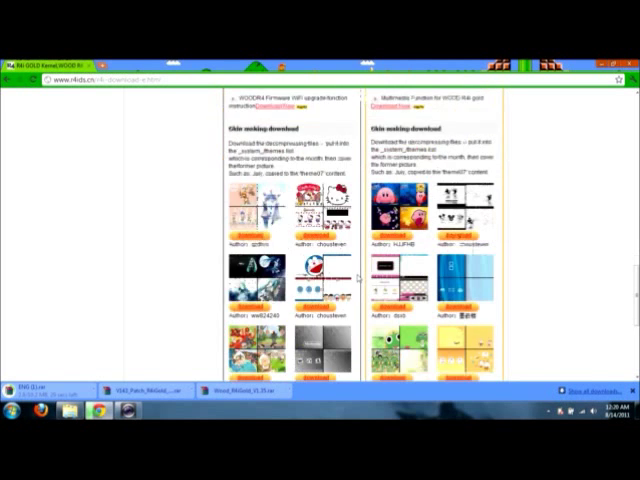
{"action": "scroll", "scroll_direction": "down", "scroll_amount": 3}
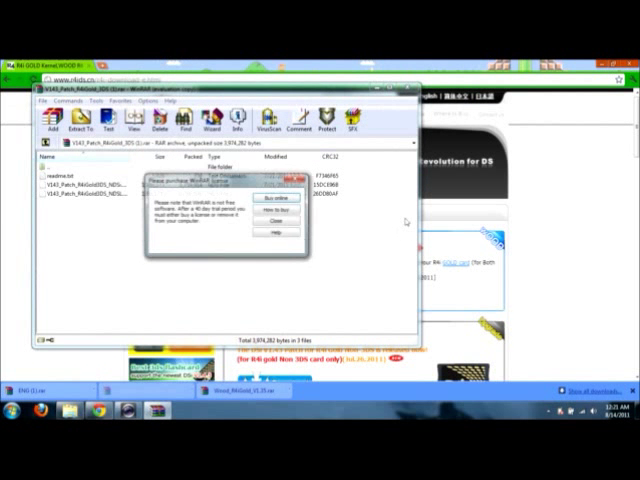
- Dismiss the WinRAR licence reminder and select the R4iD_Patch_Wood archive contents
{"action": "left_click", "coordinate": [290, 208]}
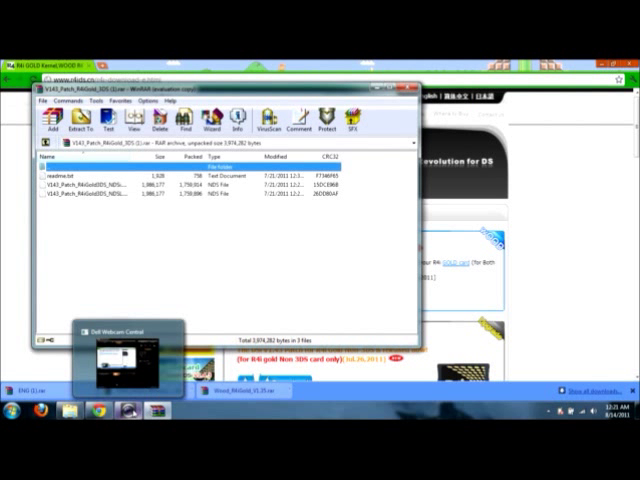
{"action": "left_click", "coordinate": [394, 88]}
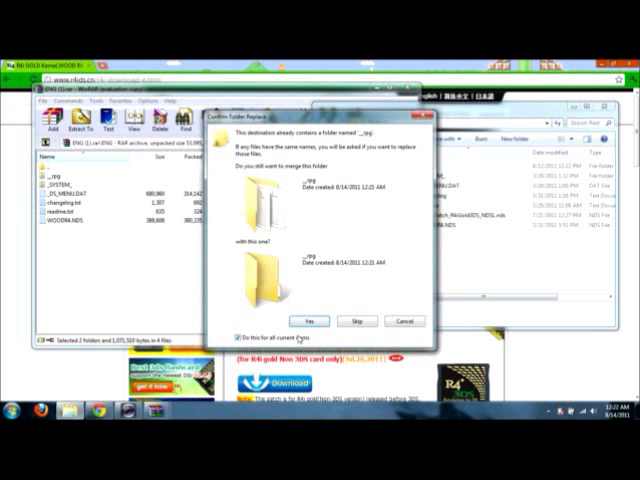
- Confirm replacing the existing __rpg folder with the extracted firmware on the SD card root
{"action": "left_click", "coordinate": [308, 320]}
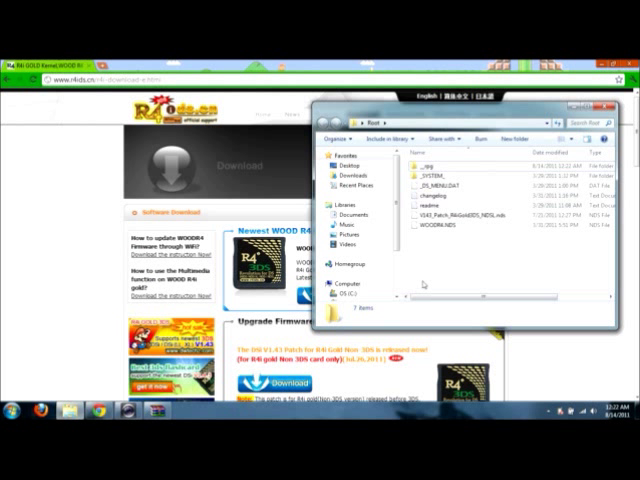
{"action": "mouse_move", "coordinate": [440, 264]}
{"action": "type", "text": "NDS"}
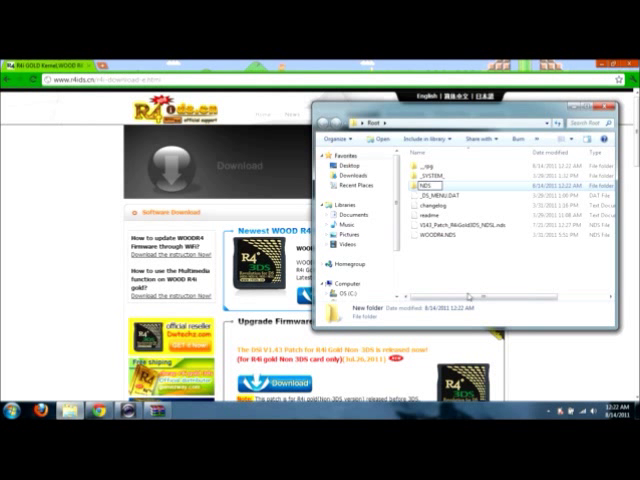
- Open the newly created folder on the SD card
{"action": "double_click", "coordinate": [418, 184]}
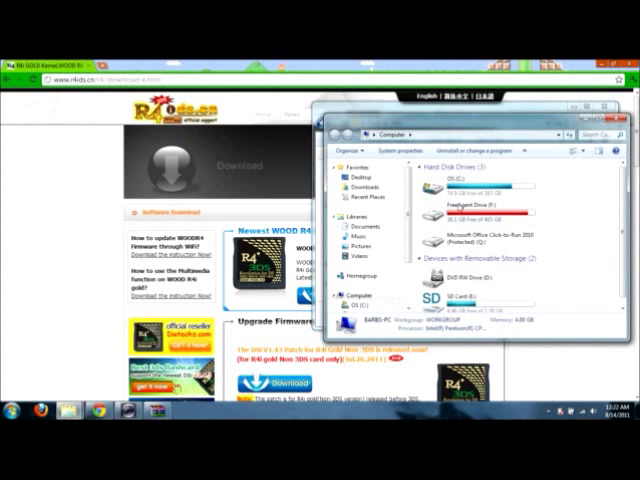
- Open the flash drive holding the ROMs and scroll through its game list to the file to copy
{"action": "double_click", "coordinate": [470, 204]}
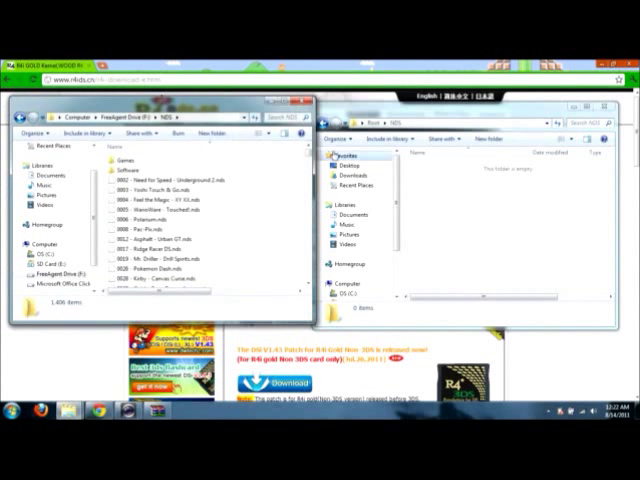
{"action": "scroll", "scroll_direction": "down", "scroll_amount": 3}
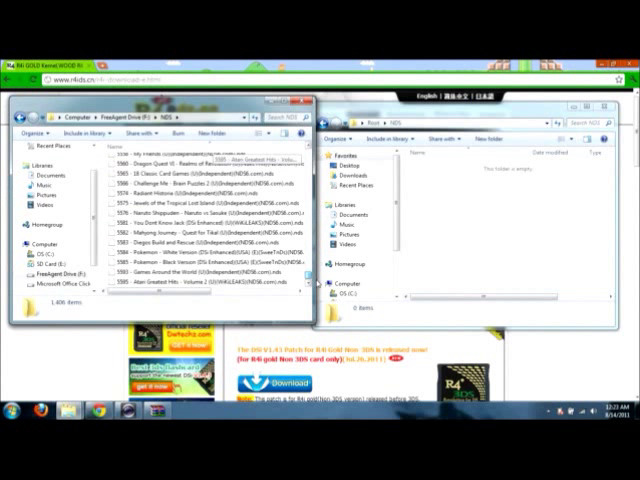
{"action": "scroll", "scroll_direction": "down", "scroll_amount": 3}
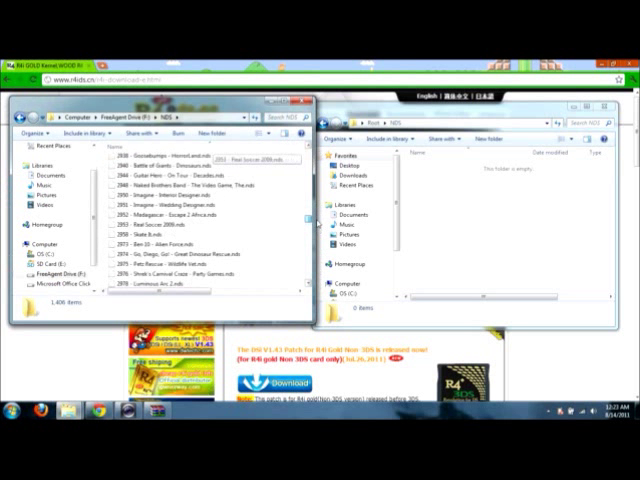
{"action": "scroll", "scroll_direction": "down", "scroll_amount": 3}
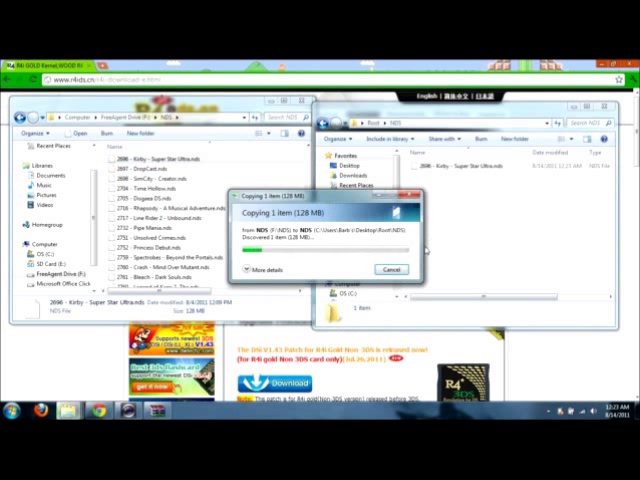
{"action": "mouse_move", "coordinate": [348, 270]}
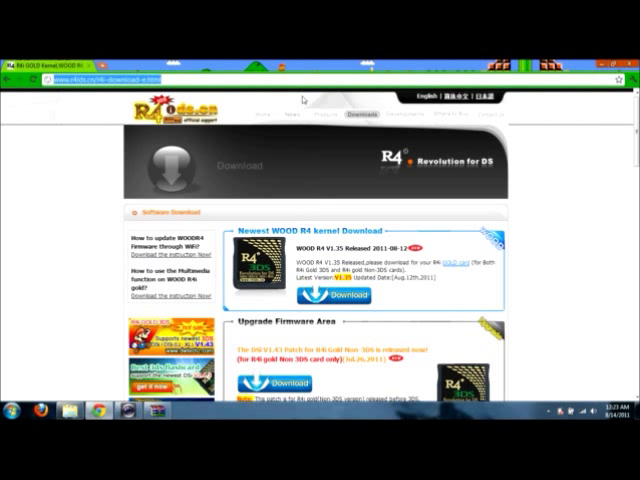
- Search Google for 'nesds' and open the nesDS emulator wiki page from the results
{"action": "type", "text": "ne"}
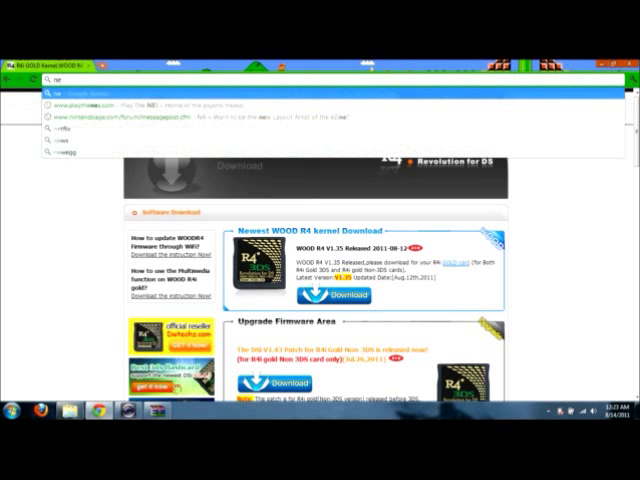
{"action": "type", "text": "nesds"}
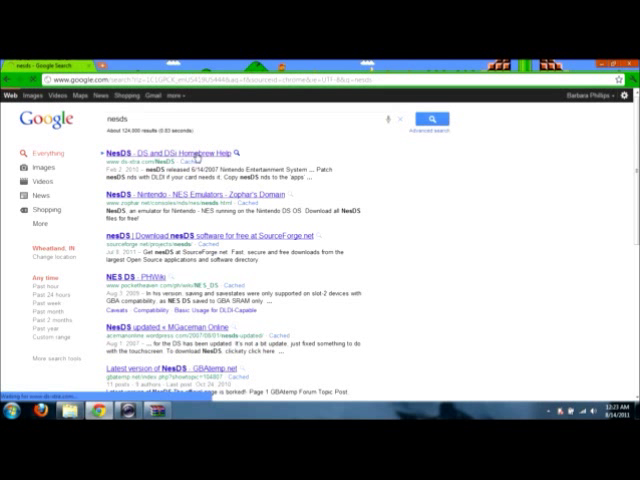
{"action": "left_click", "coordinate": [130, 152]}
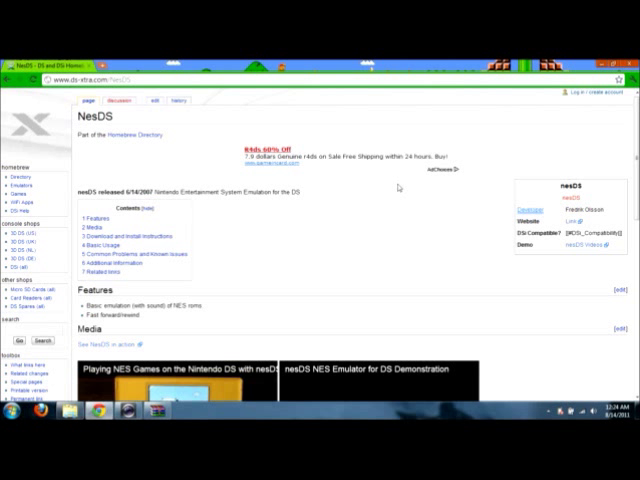
- Scroll the nesDS page down to its download links and get the emulator file
{"action": "scroll", "scroll_direction": "down", "scroll_amount": 3}
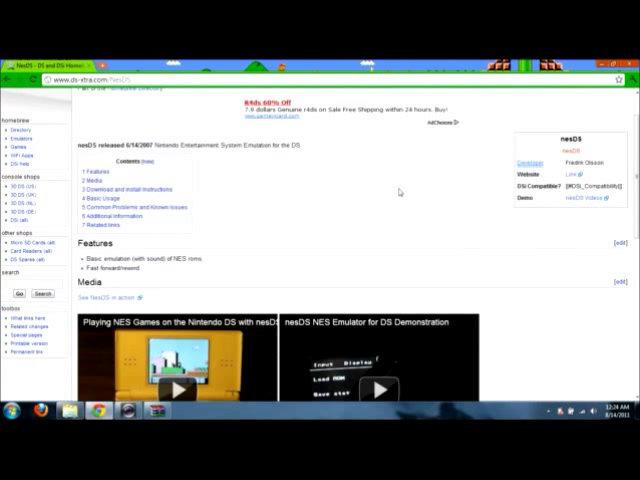
{"action": "scroll", "scroll_direction": "down", "scroll_amount": 3}
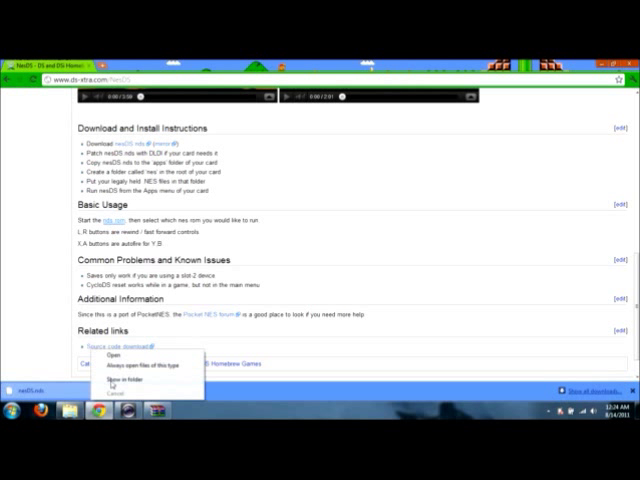
- Show the downloaded emulator in its folder and create a new empty NES folder on the card
{"action": "left_click", "coordinate": [120, 372]}
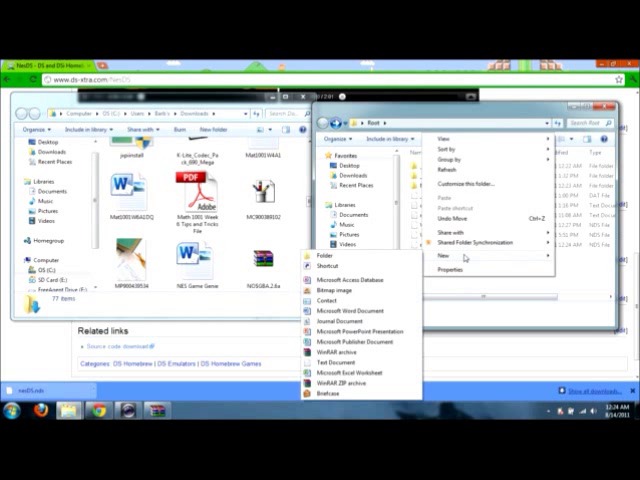
{"action": "left_click", "coordinate": [308, 264]}
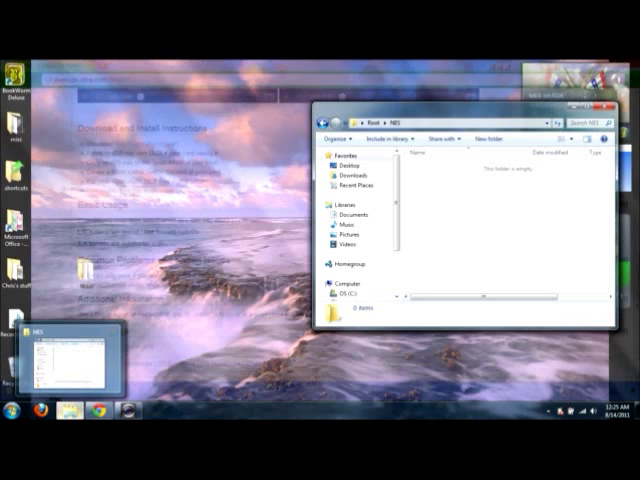
- From Computer, open the flash drive and browse into Emulation > Roms > NES
{"action": "left_click", "coordinate": [12, 422]}
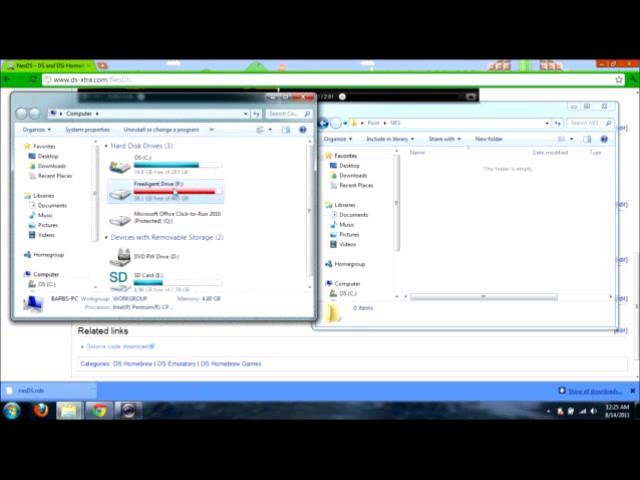
{"action": "double_click", "coordinate": [144, 184]}
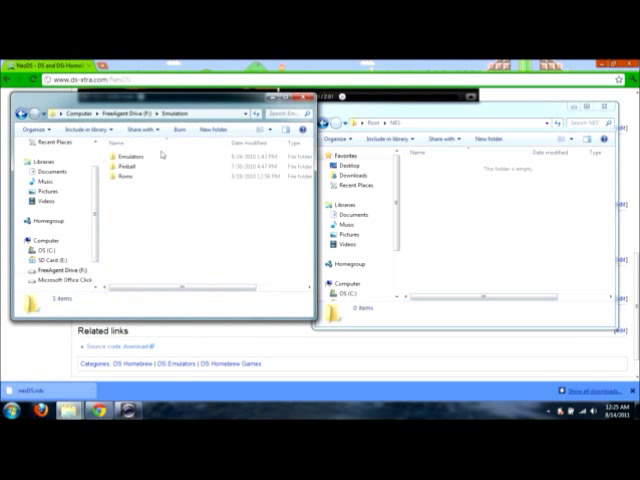
{"action": "double_click", "coordinate": [120, 182]}
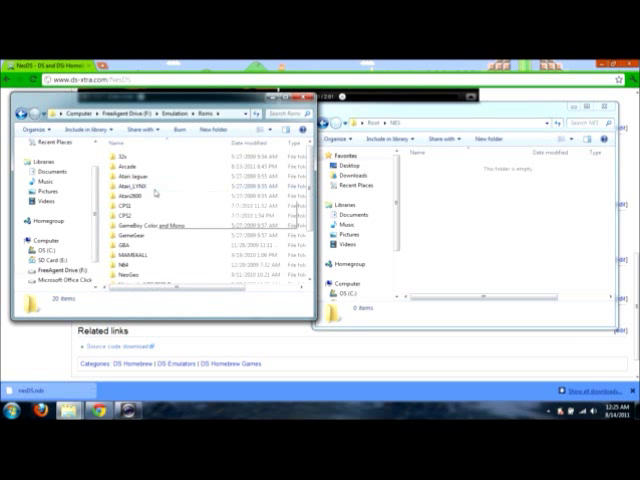
{"action": "scroll", "scroll_direction": "down", "scroll_amount": 3}
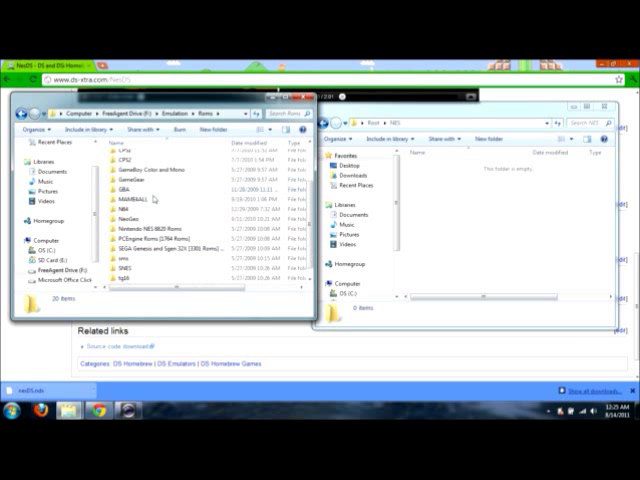
{"action": "double_click", "coordinate": [140, 224]}
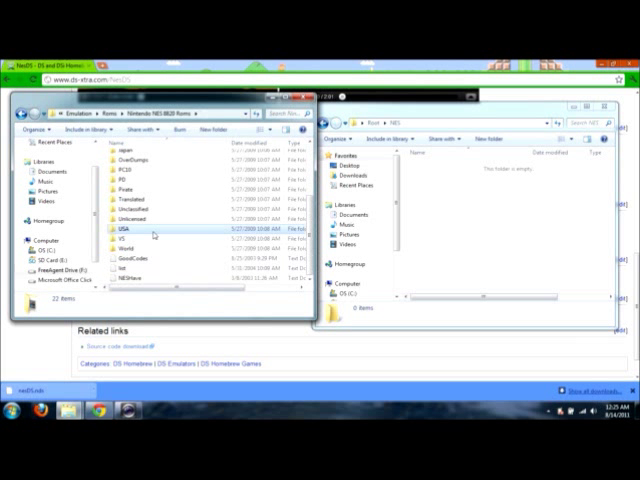
- Open the USA ROM collection and select the Castlevania II ROM
{"action": "double_click", "coordinate": [114, 232]}
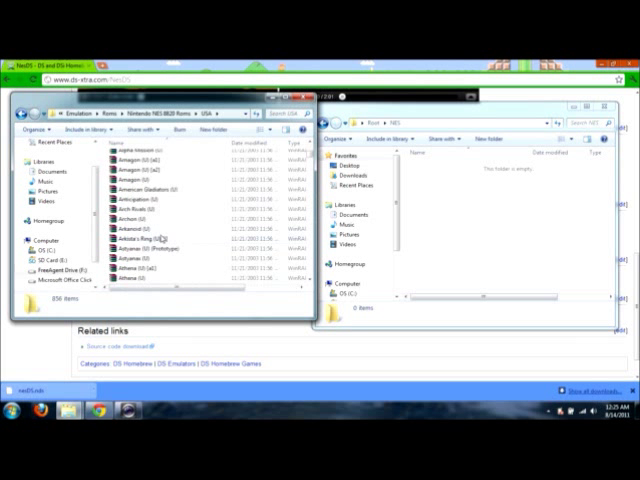
{"action": "scroll", "scroll_direction": "down", "scroll_amount": 3}
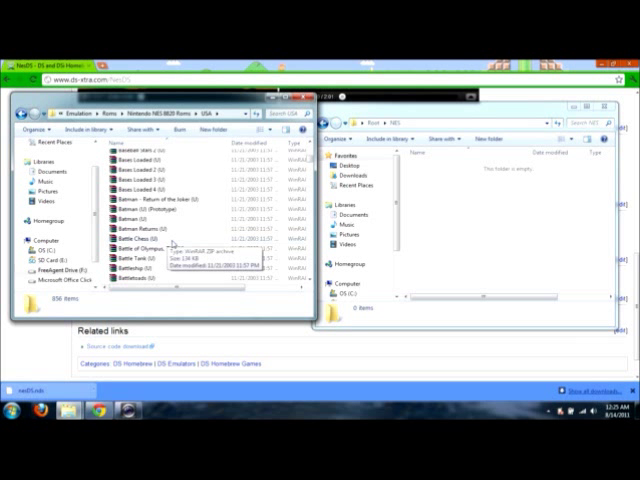
{"action": "scroll", "scroll_direction": "down", "scroll_amount": 3}
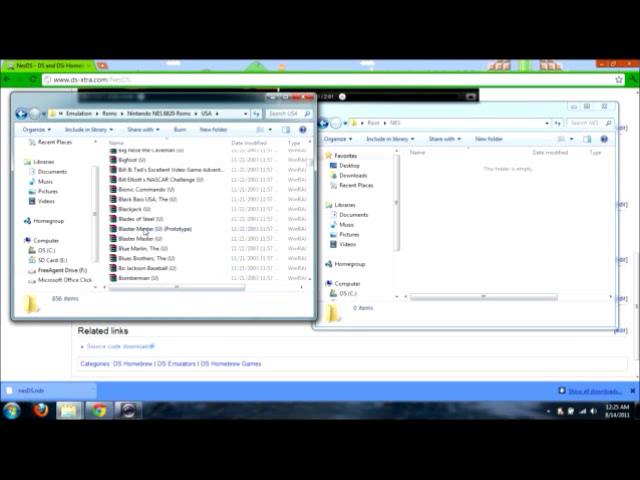
{"action": "scroll", "scroll_direction": "down", "scroll_amount": 3}
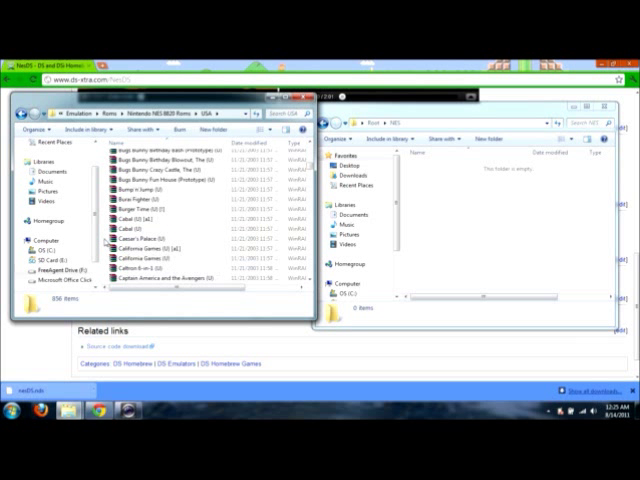
{"action": "scroll", "scroll_direction": "down", "scroll_amount": 3}
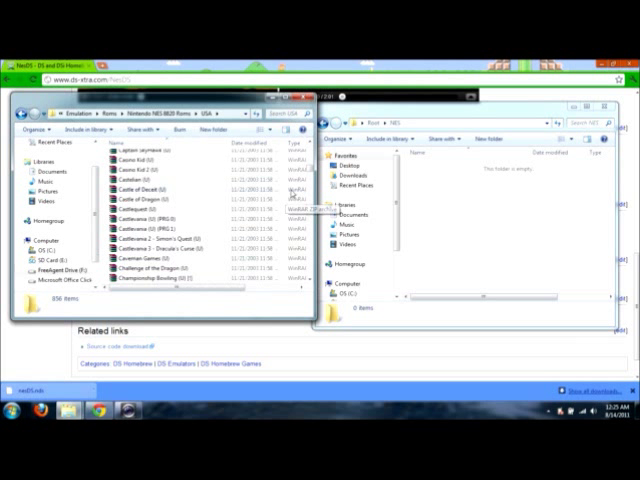
{"action": "mouse_move", "coordinate": [150, 258]}
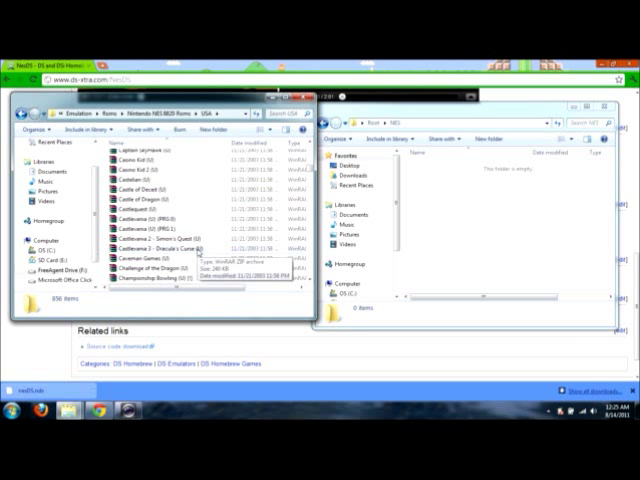
{"action": "left_click", "coordinate": [148, 248]}
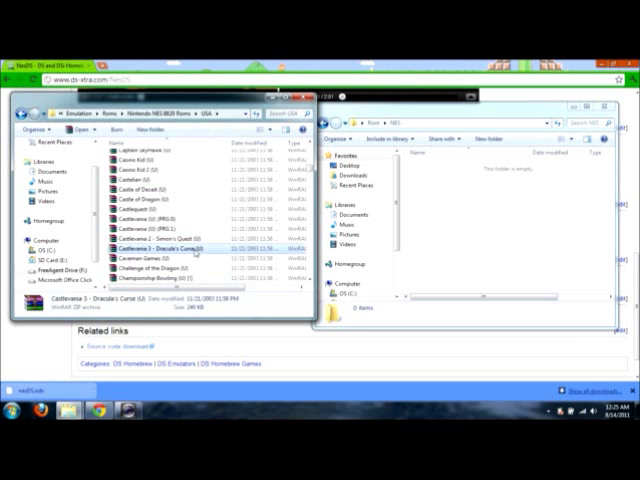